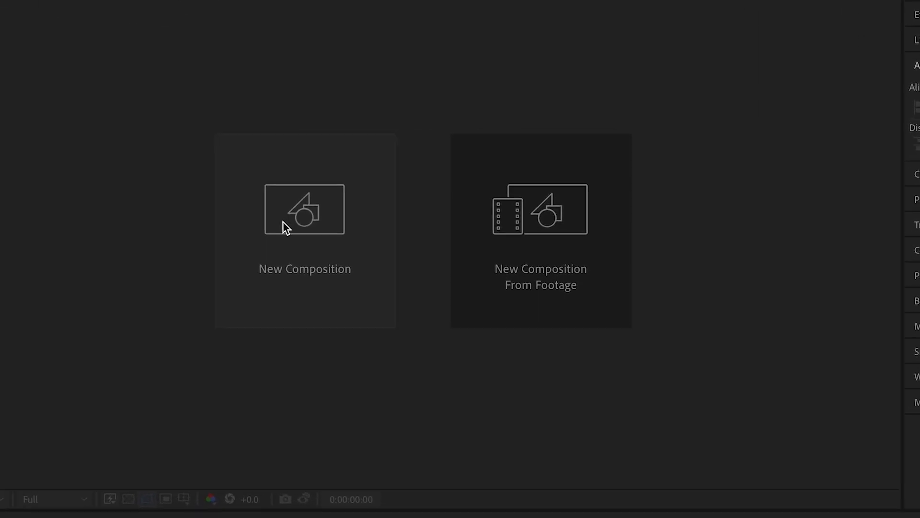
- Create Comp 1, a vertical 1080×1920 composition with a black background
{"action": "left_click", "coordinate": [305, 210]}
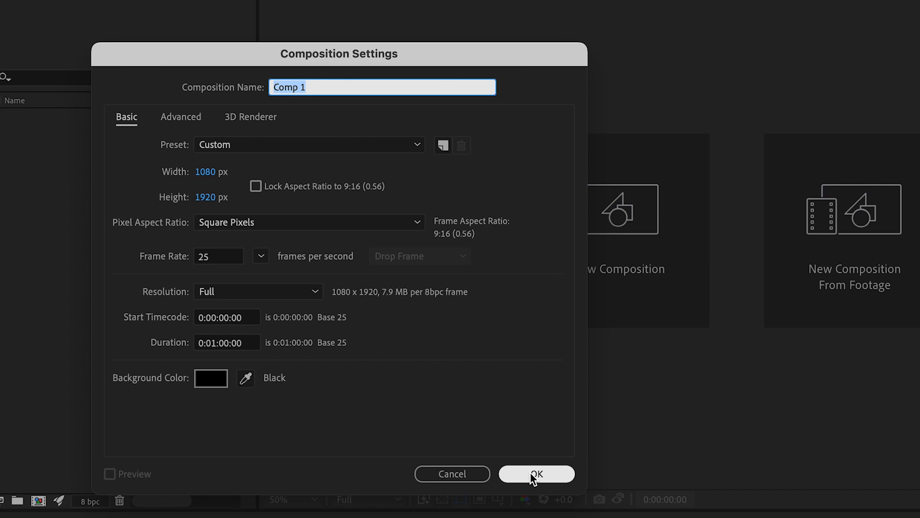
{"action": "mouse_move", "coordinate": [526, 477]}
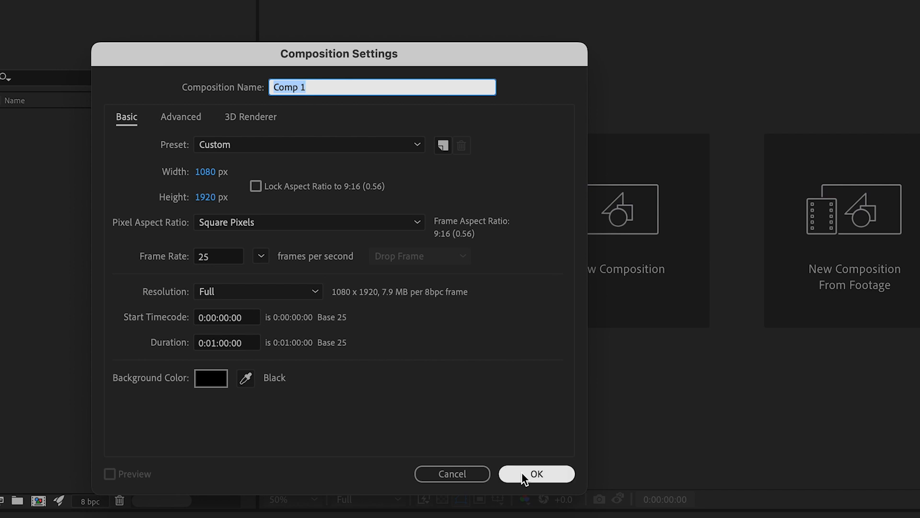
{"action": "left_click", "coordinate": [536, 474]}
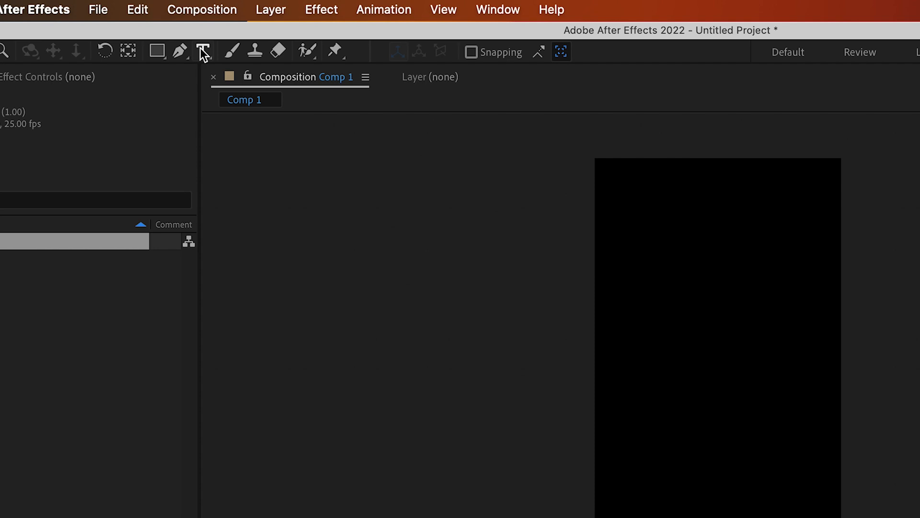
- Add a '0' text layer, scale it to 114% and align it to the frame center
{"action": "left_click", "coordinate": [202, 52]}
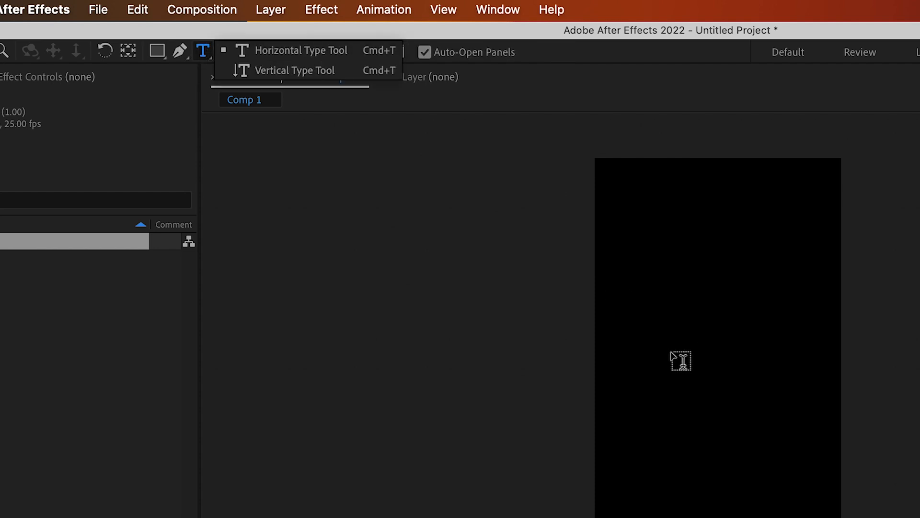
{"action": "left_click", "coordinate": [680, 361]}
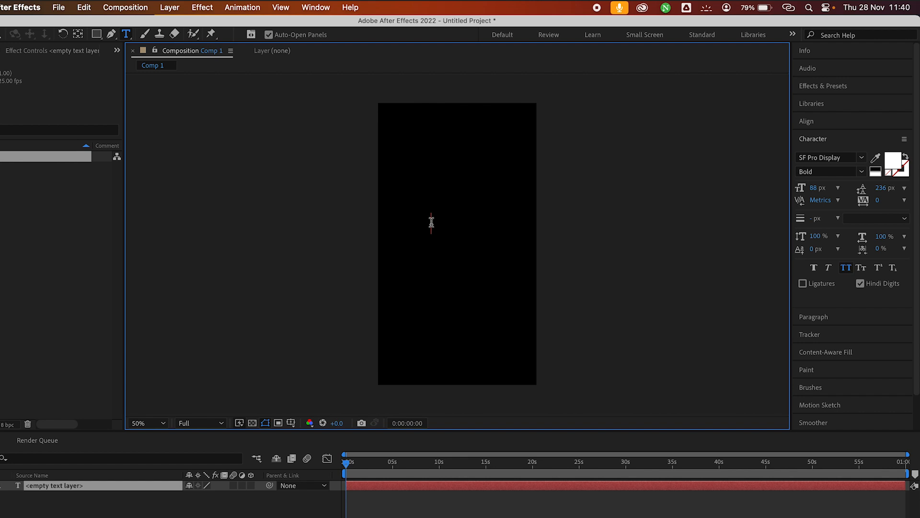
{"action": "type", "text": "0"}
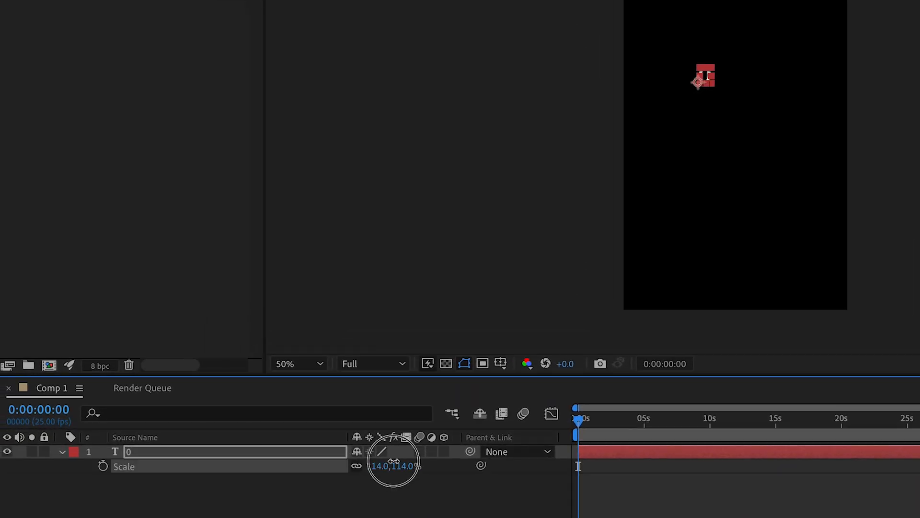
{"action": "left_click_drag", "start_coordinate": [393, 466], "coordinate": [393, 446]}
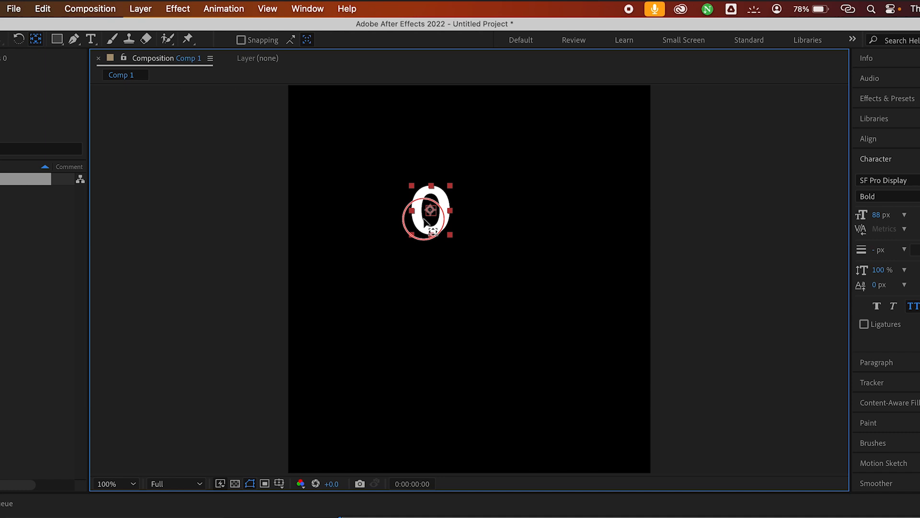
{"action": "left_click_drag", "start_coordinate": [427, 212], "coordinate": [430, 216]}
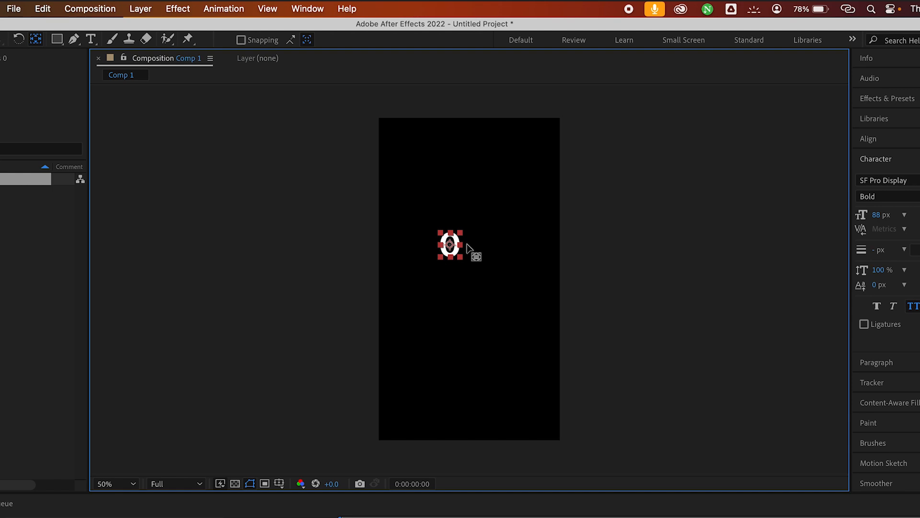
{"action": "left_click", "coordinate": [869, 139]}
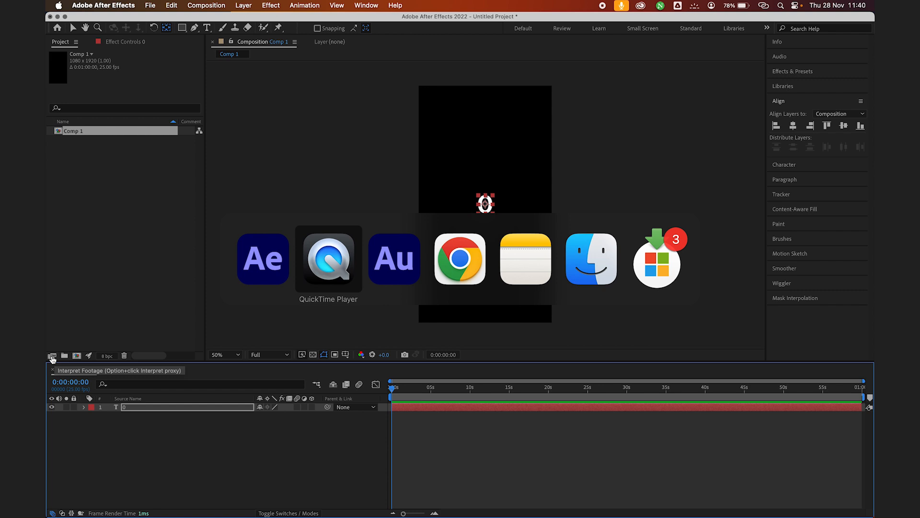
- Switch to the ChatGPT new-chat page in Chrome, then launch Notes
{"action": "left_click", "coordinate": [459, 259]}
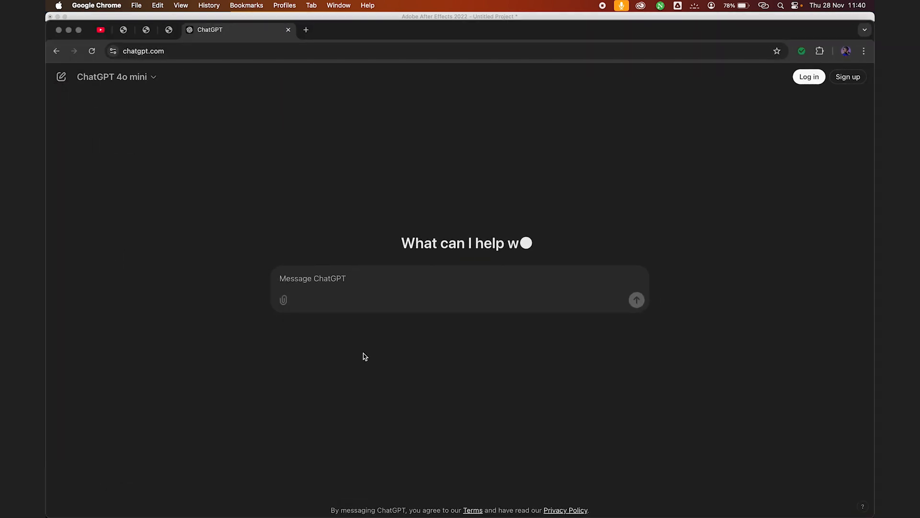
{"action": "mouse_move", "coordinate": [61, 310]}
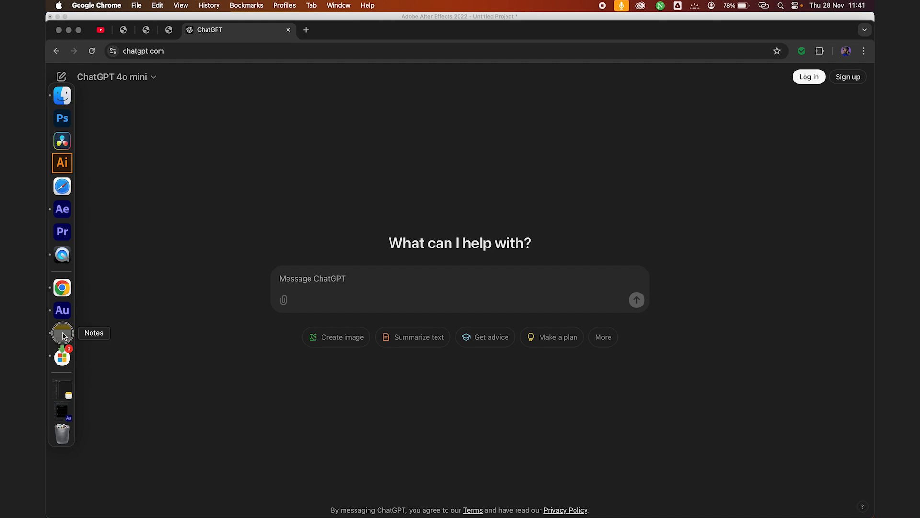
{"action": "left_click", "coordinate": [62, 332]}
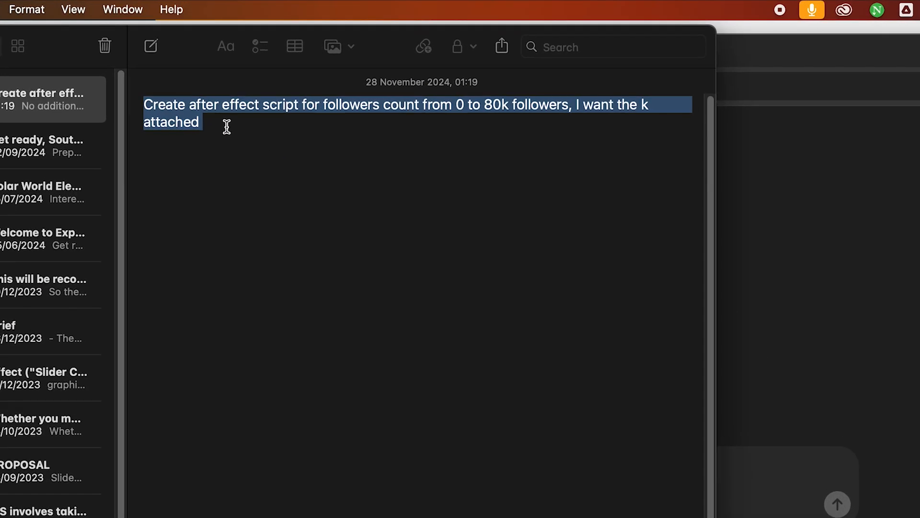
{"action": "mouse_move", "coordinate": [423, 96]}
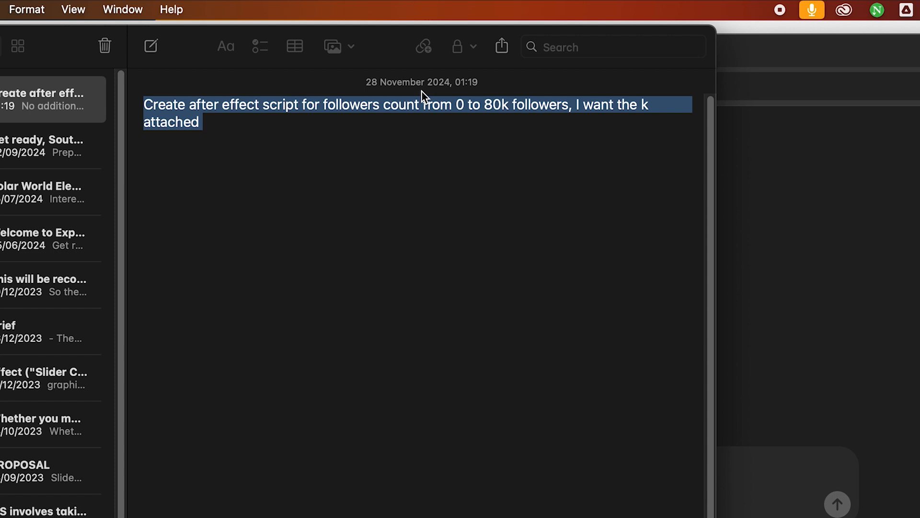
{"action": "mouse_move", "coordinate": [596, 118]}
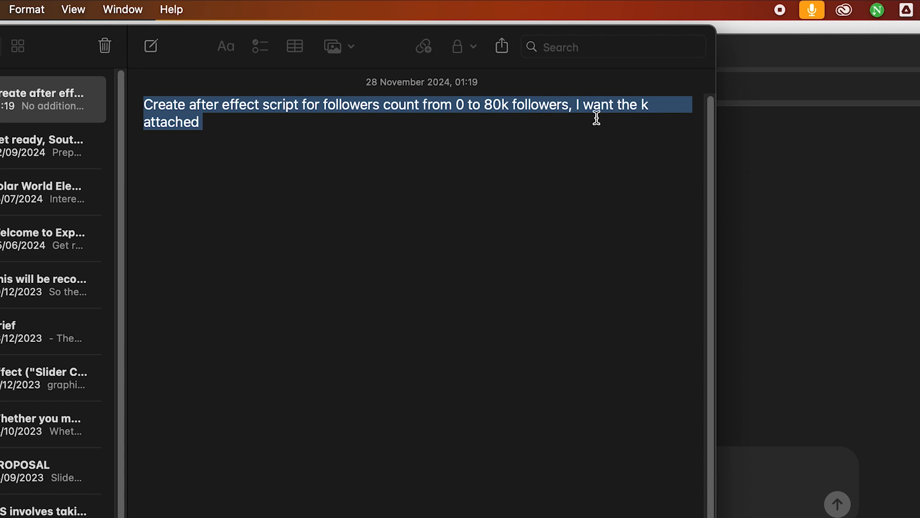
- Copy the 0-to-80k follower-count prompt text from the note
{"action": "right_click", "coordinate": [198, 126]}
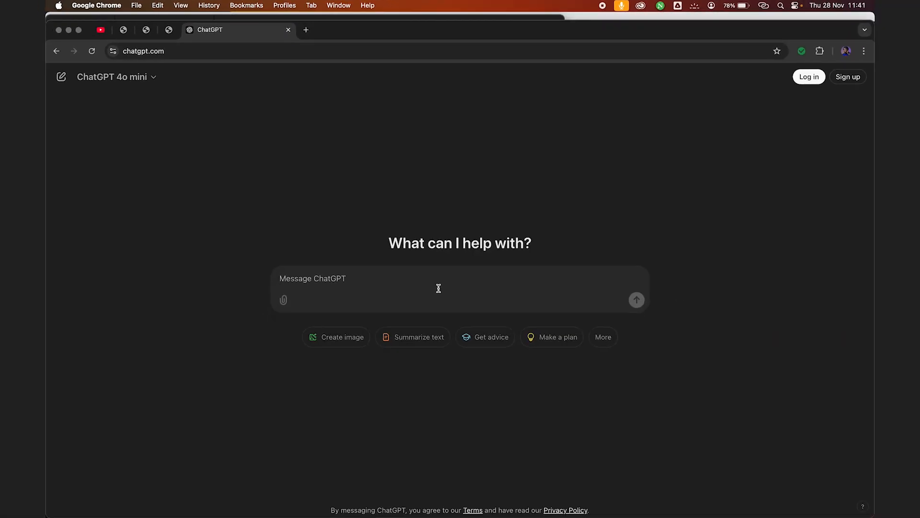
- Send the 0-to-80k follower-count prompt to ChatGPT and copy the returned expression code
{"action": "type", "text": "Create after effect script for followers count from 0 to 80k followers, I want the k attached"}
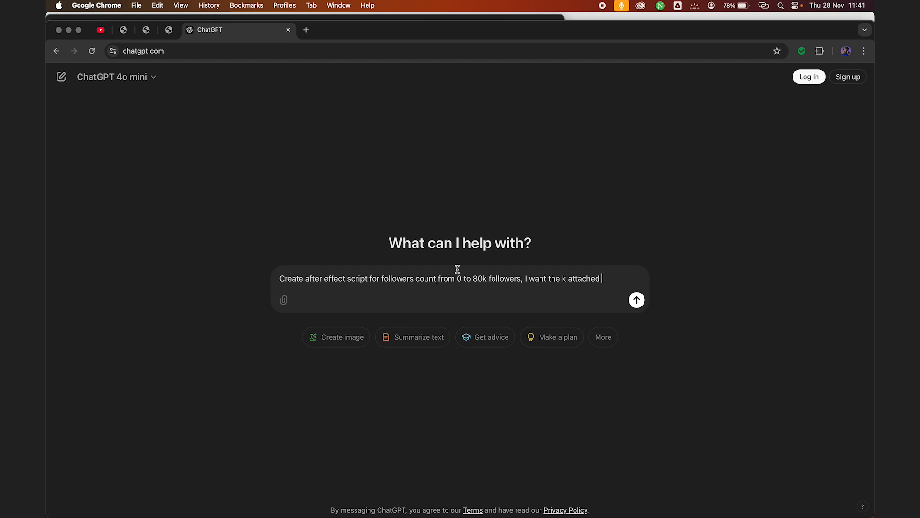
{"action": "left_click", "coordinate": [636, 300]}
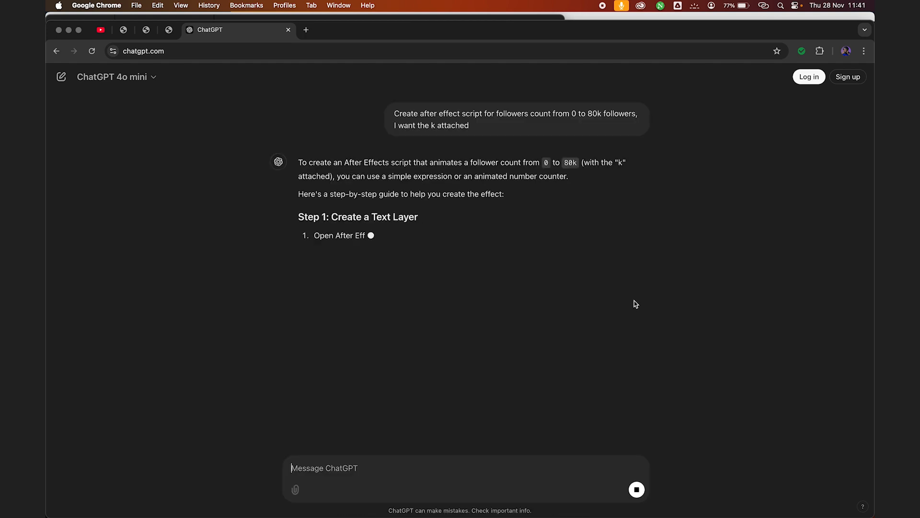
{"action": "scroll", "scroll_direction": "down", "scroll_amount": 3}
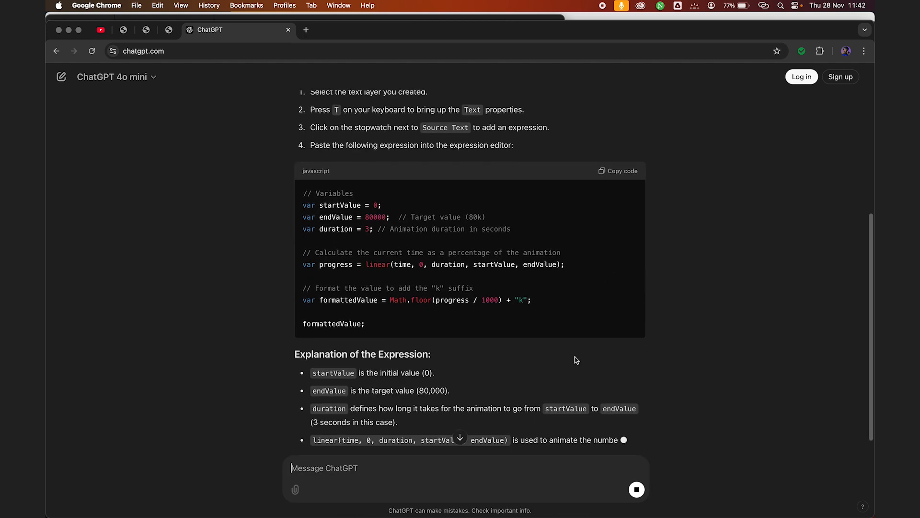
{"action": "scroll", "scroll_direction": "down", "scroll_amount": 3}
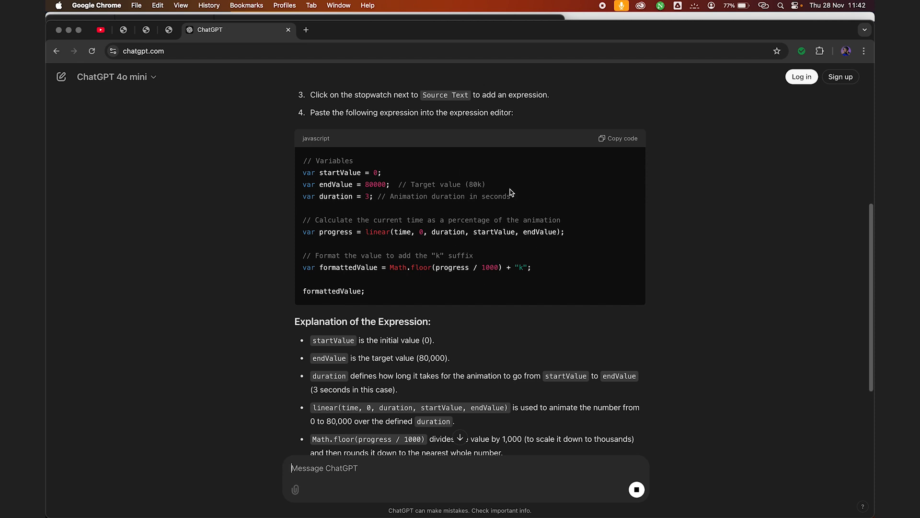
{"action": "left_click", "coordinate": [617, 138]}
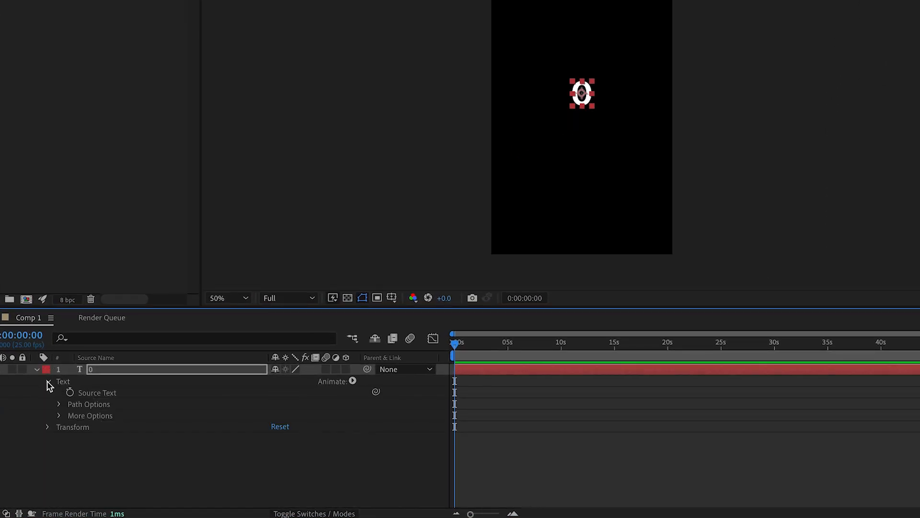
{"action": "mouse_move", "coordinate": [70, 392]}
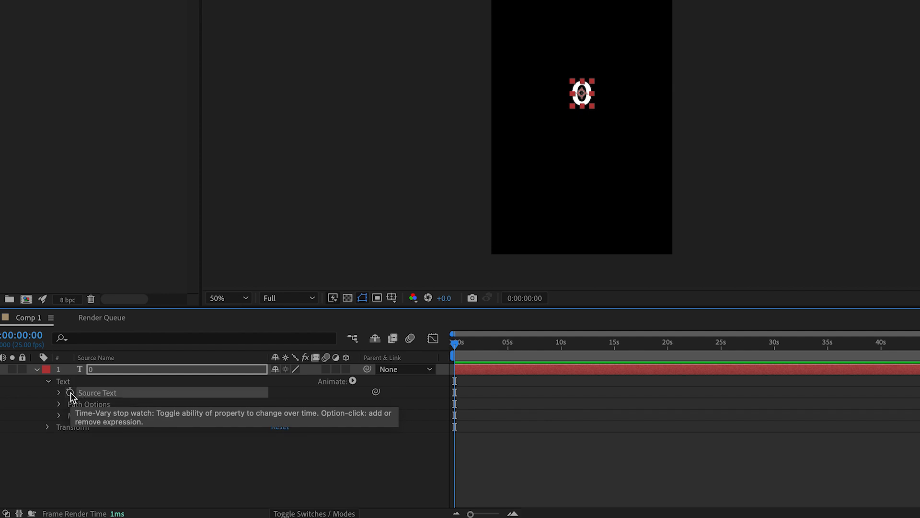
- Paste the counter expression onto the '0' layer's Source Text so it reads 0K
{"action": "left_click", "coordinate": [68, 392]}
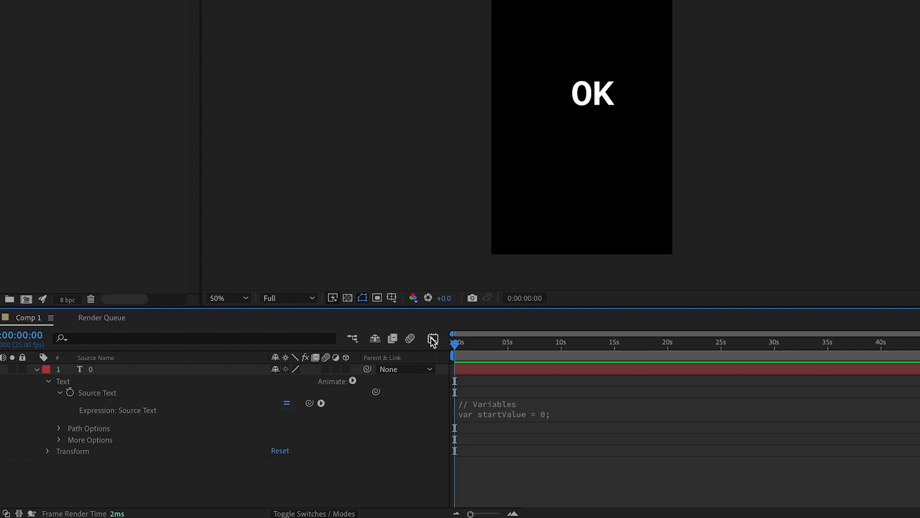
{"action": "mouse_move", "coordinate": [432, 339]}
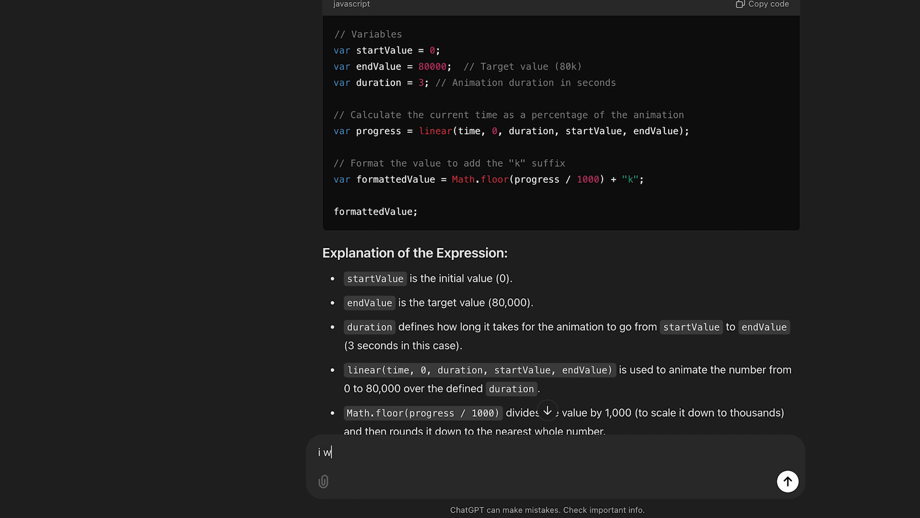
- Ask ChatGPT for realistic follower counting with K and decimals from 10k, then scroll to the code
{"action": "type", "text": "ant it"}
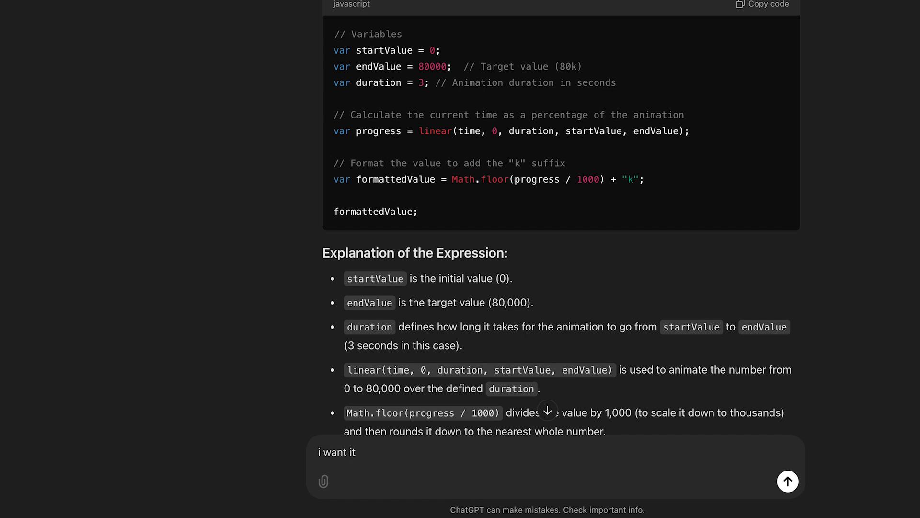
{"action": "type", "text": "realistic li"}
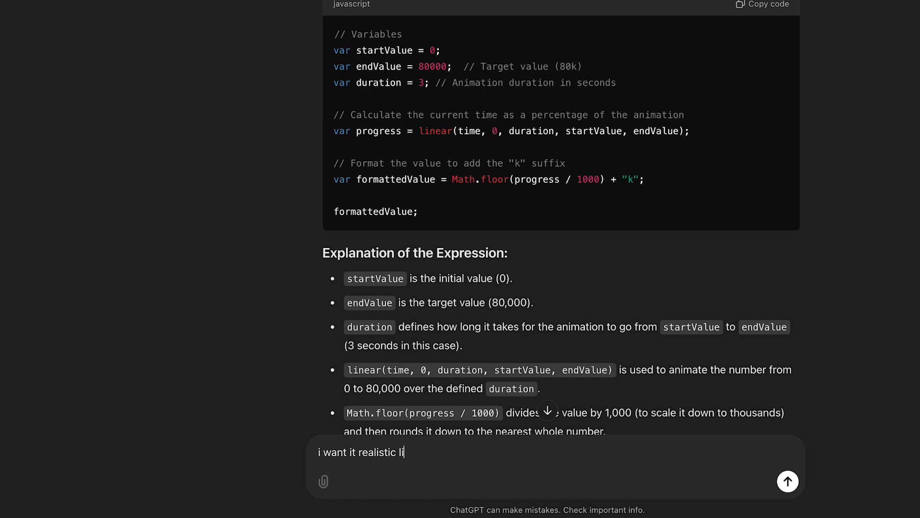
{"action": "type", "text": "ke instagram follo"}
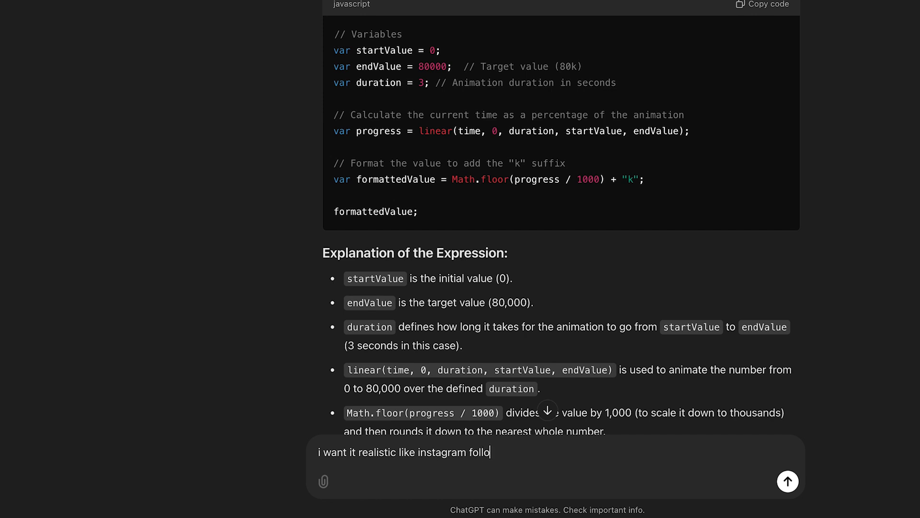
{"action": "type", "text": "wers count where k"}
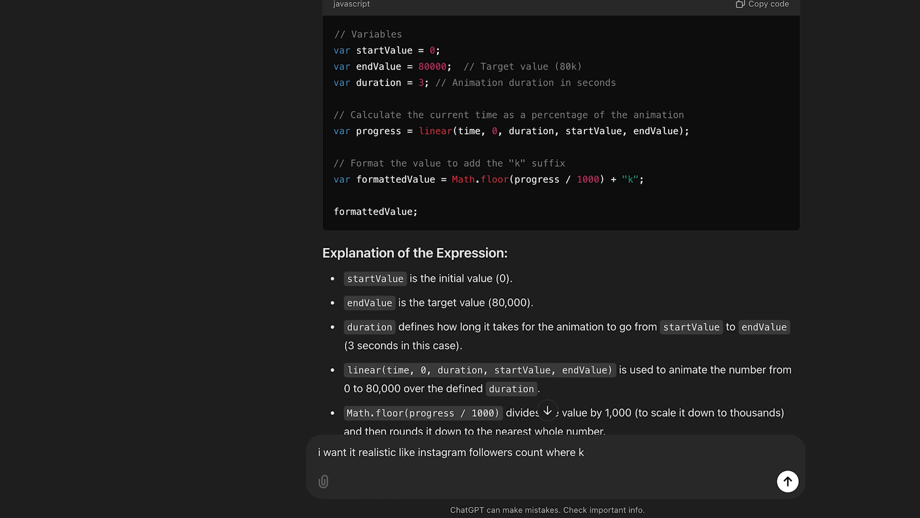
{"action": "type", "text": "and"}
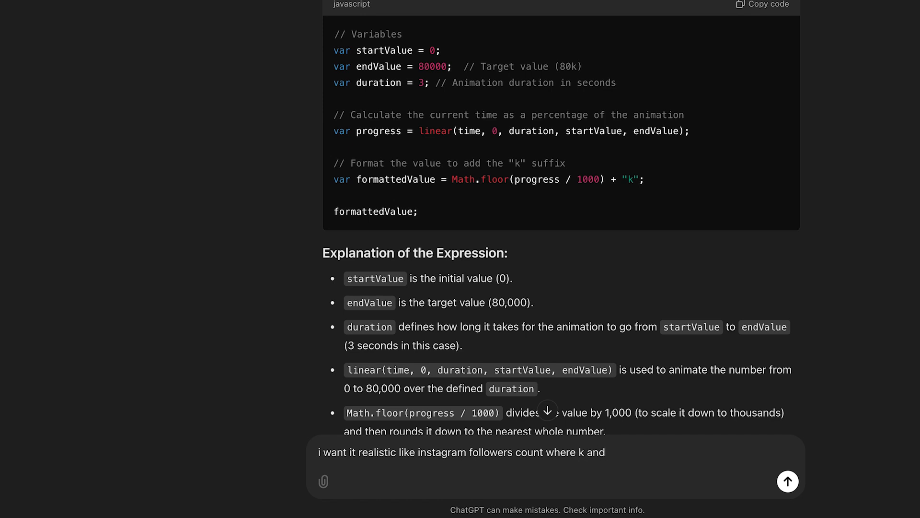
{"action": "type", "text": "decimal is added from"}
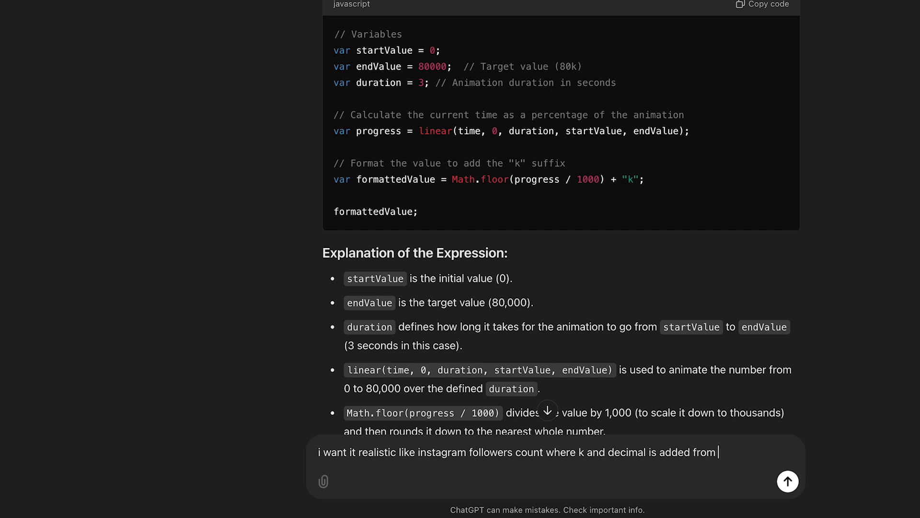
{"action": "type", "text": "10"}
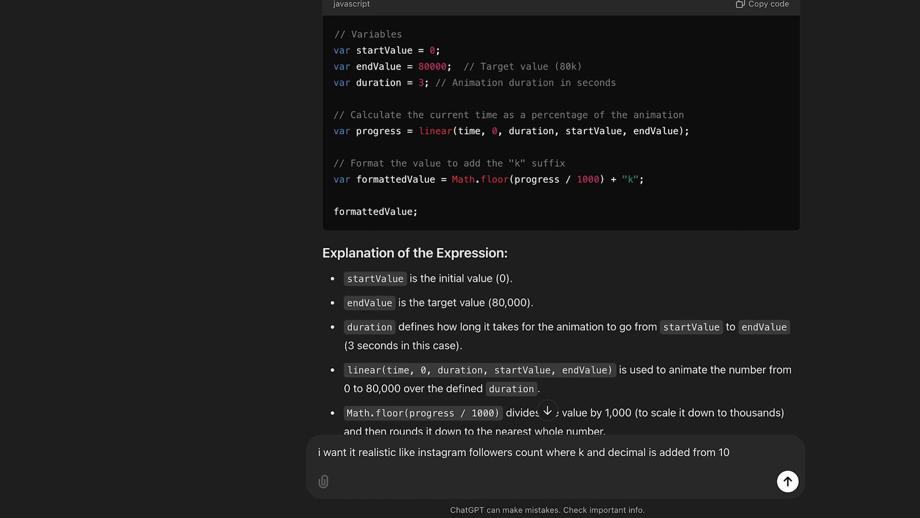
{"action": "type", "text": "k followers"}
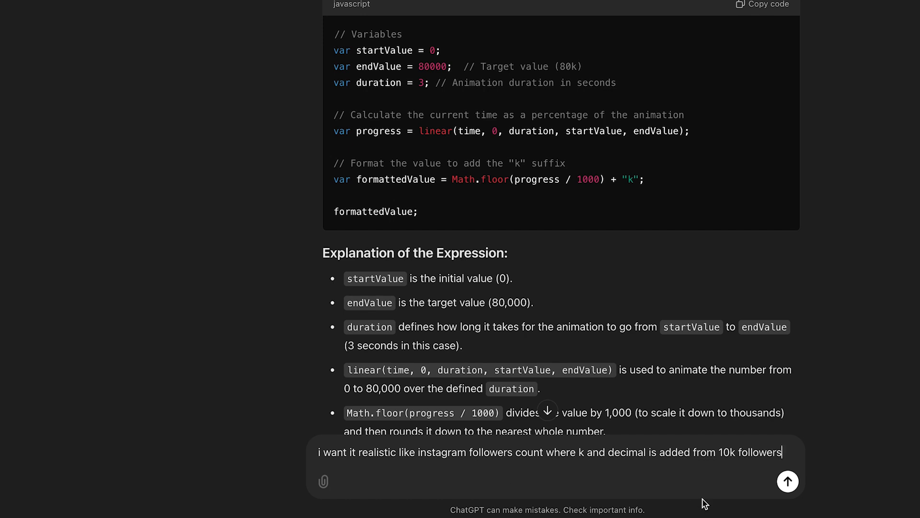
{"action": "left_click", "coordinate": [788, 481]}
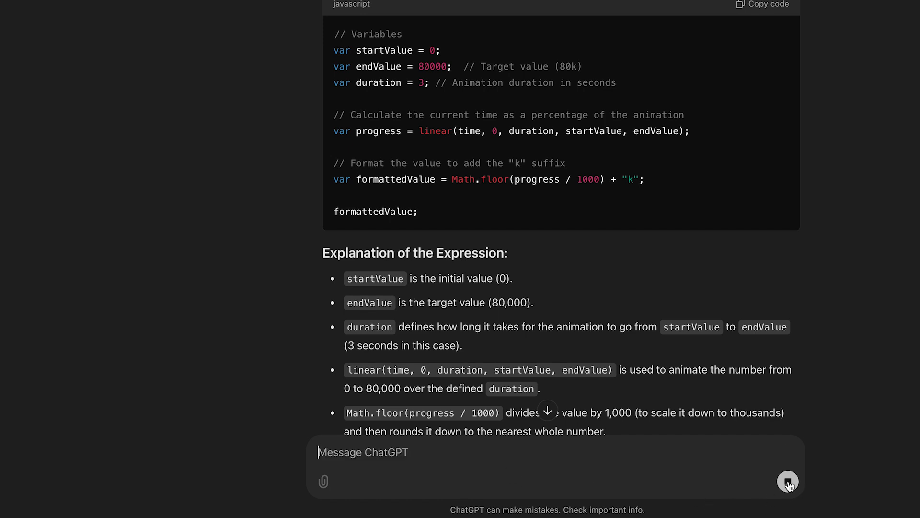
{"action": "left_click", "coordinate": [788, 481]}
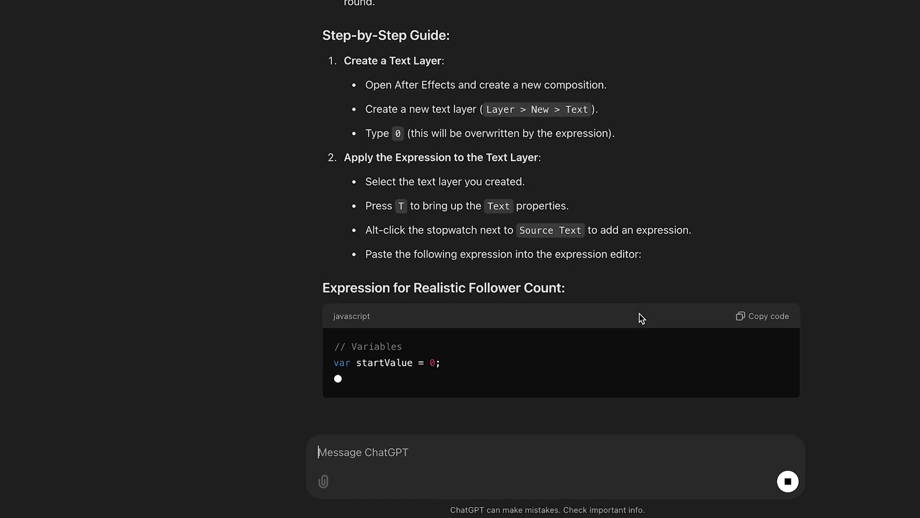
{"action": "scroll", "scroll_direction": "down", "scroll_amount": 3}
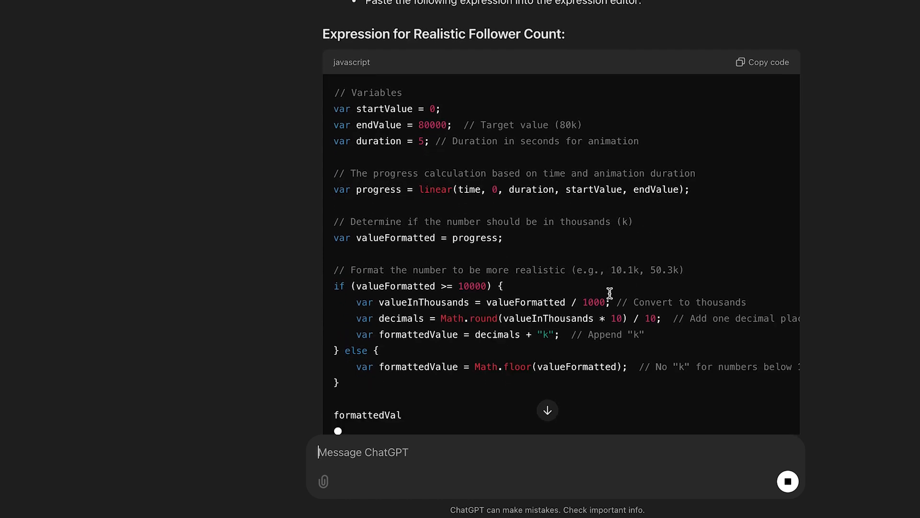
{"action": "scroll", "scroll_direction": "down", "scroll_amount": 3}
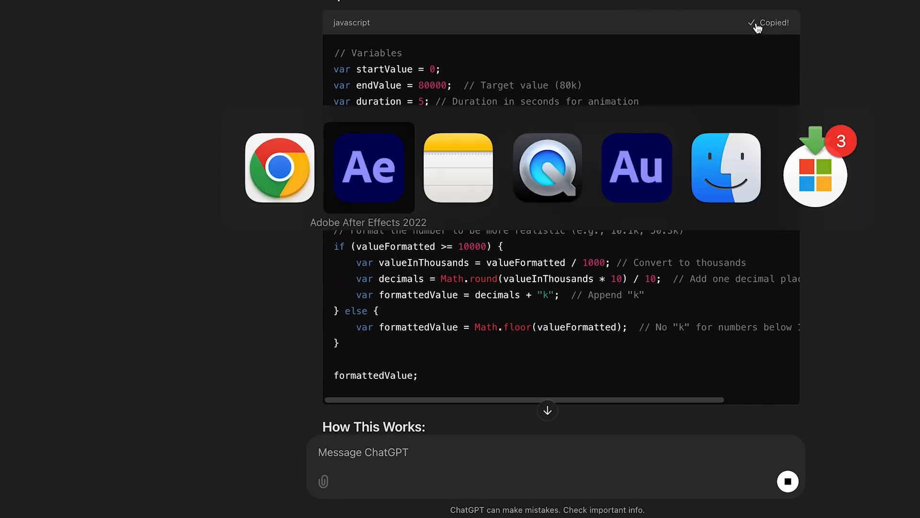
- Apply the revised expression in After Effects and scrub to check values around 10K
{"action": "left_click", "coordinate": [368, 167]}
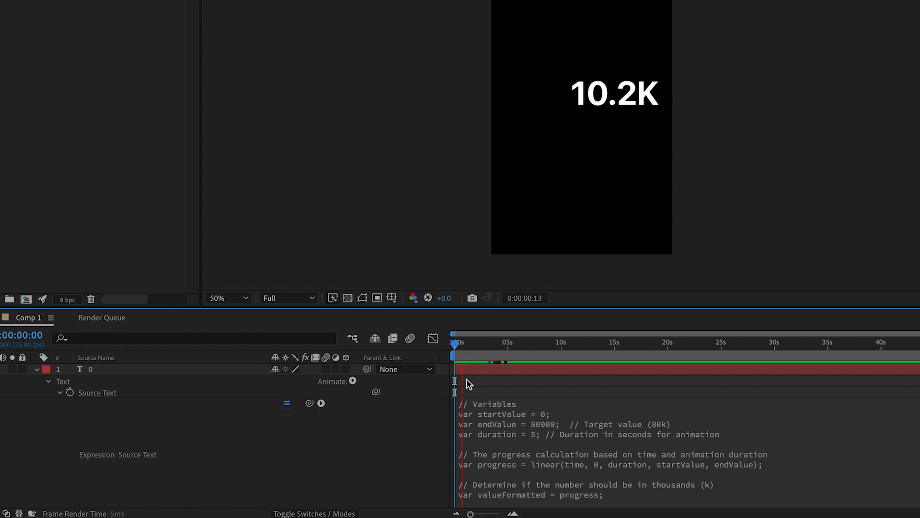
{"action": "left_click_drag", "start_coordinate": [455, 342], "coordinate": [468, 342]}
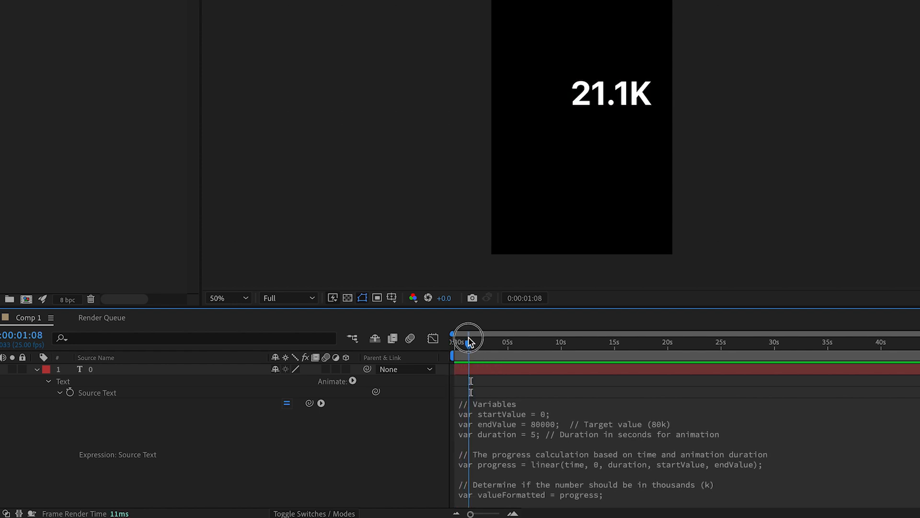
{"action": "left_click_drag", "start_coordinate": [469, 339], "coordinate": [460, 339]}
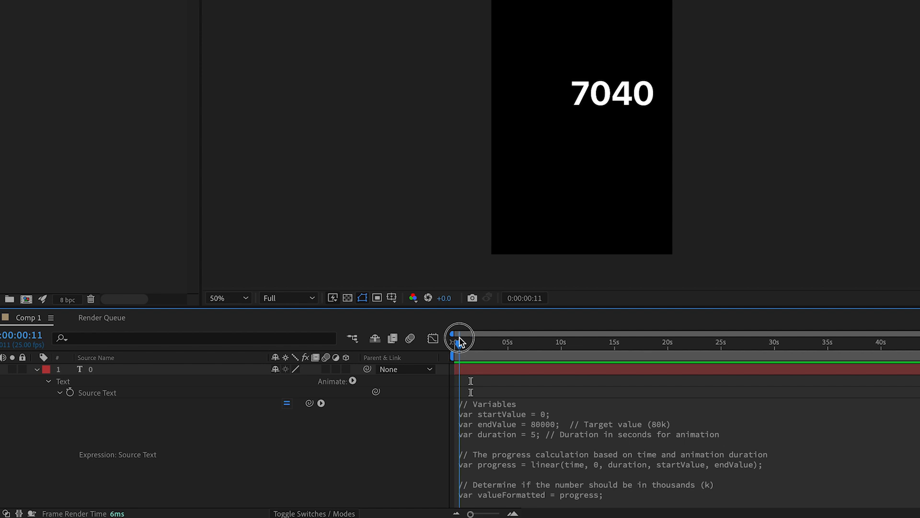
{"action": "left_click_drag", "start_coordinate": [459, 338], "coordinate": [463, 339]}
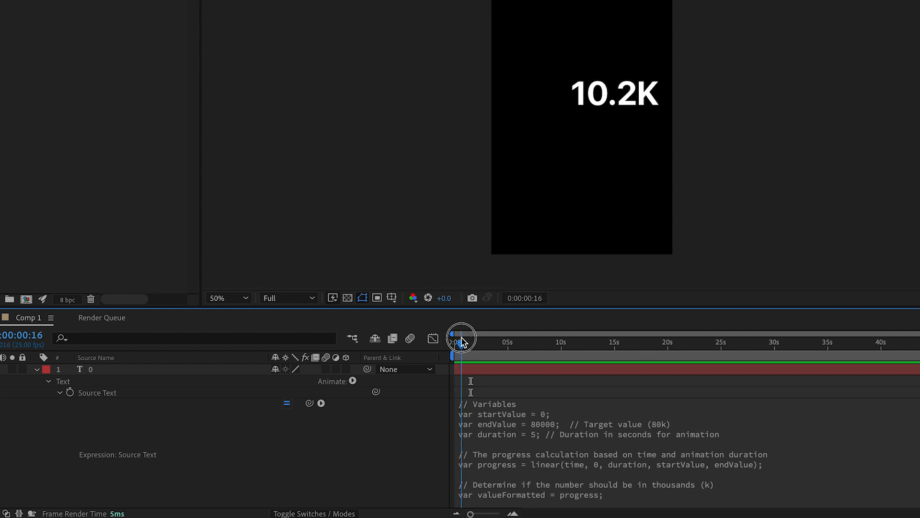
{"action": "left_click_drag", "start_coordinate": [463, 339], "coordinate": [460, 339]}
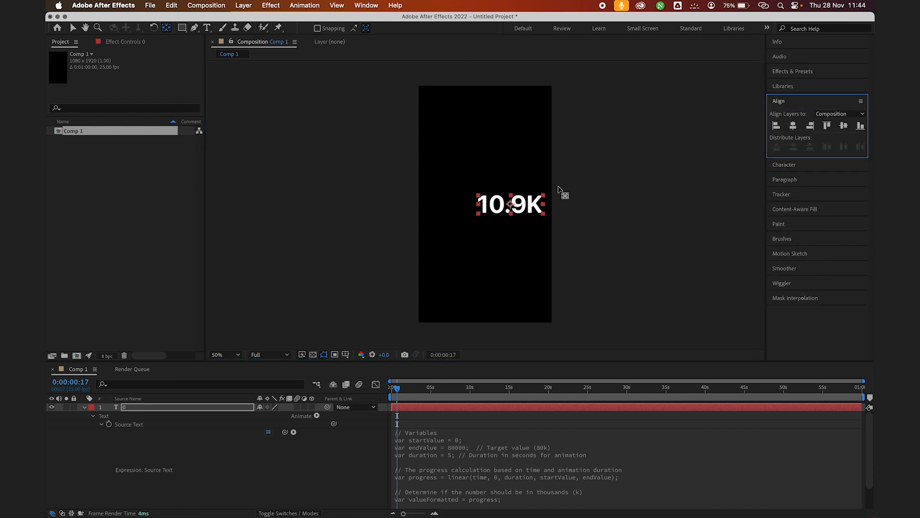
{"action": "mouse_move", "coordinate": [513, 211]}
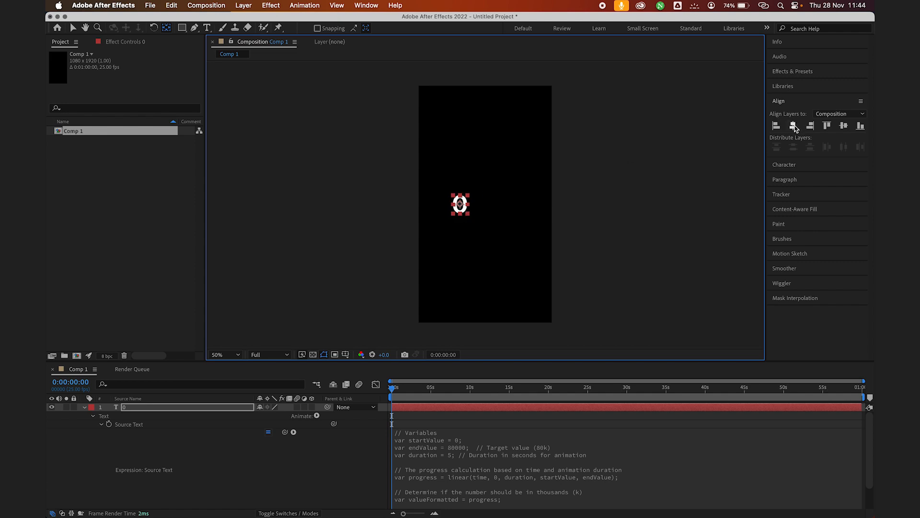
- Align the counter text horizontally to the frame center and recheck the alignment options
{"action": "left_click", "coordinate": [792, 126]}
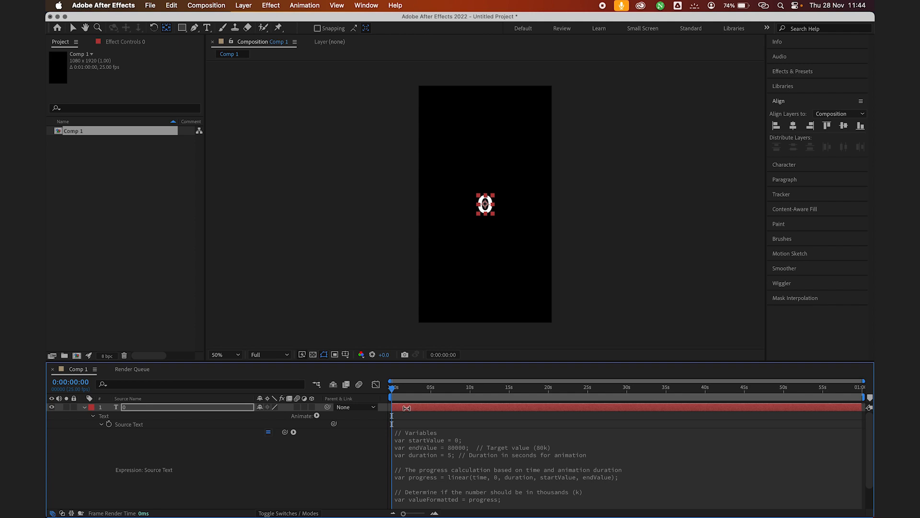
{"action": "mouse_move", "coordinate": [784, 177]}
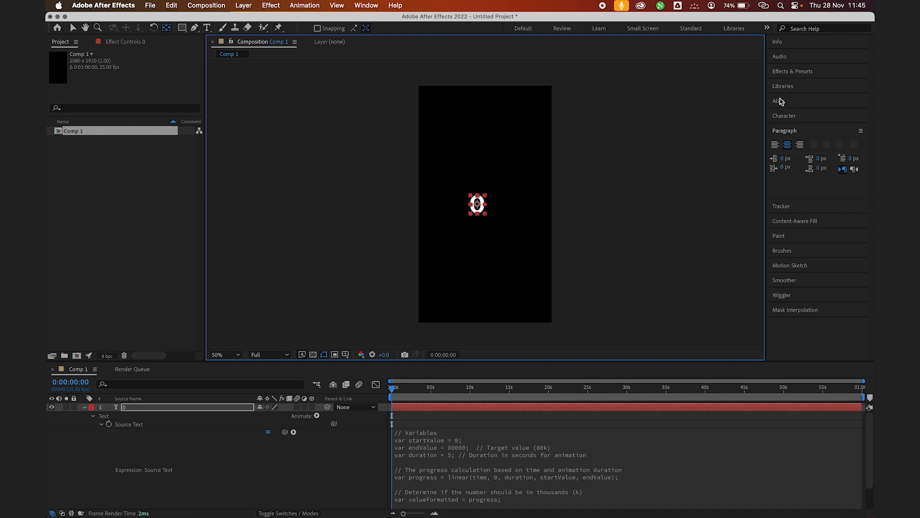
{"action": "left_click", "coordinate": [777, 100]}
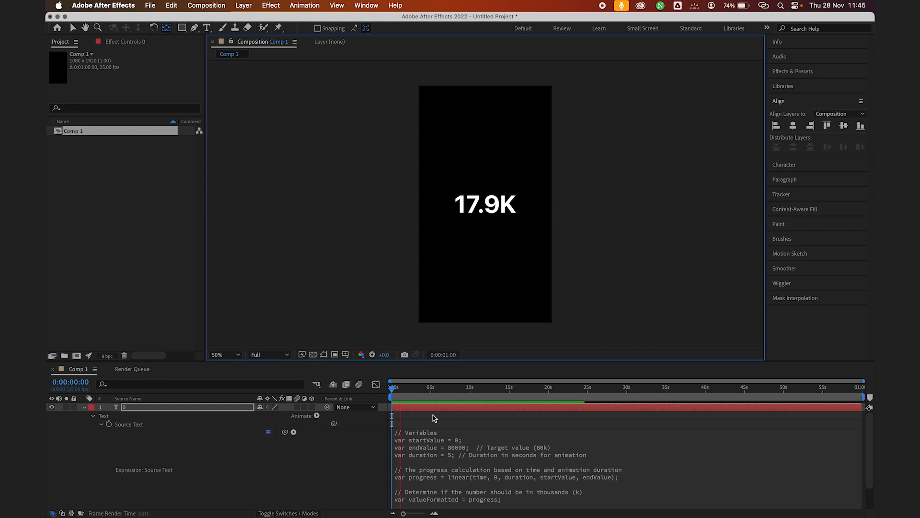
- Set endValue to 100000 and duration to 55, then preview near 45 seconds
{"action": "left_click", "coordinate": [401, 387]}
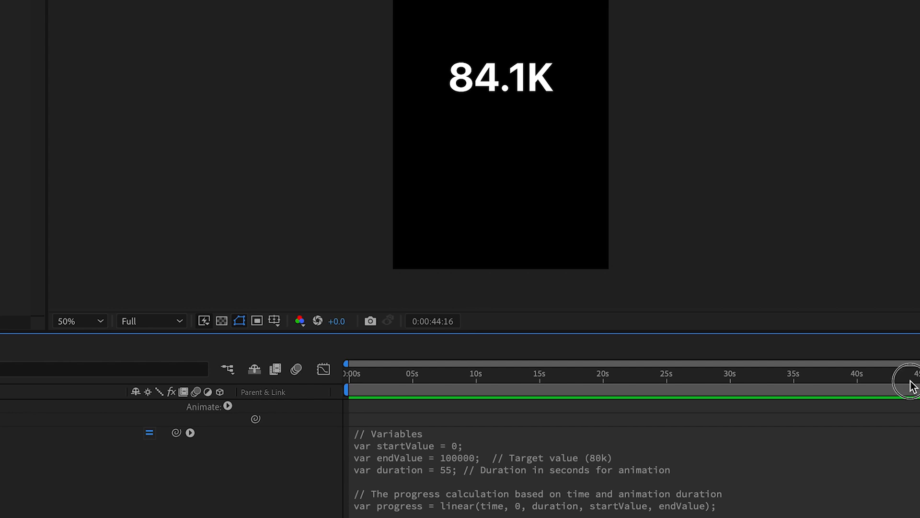
{"action": "left_click_drag", "start_coordinate": [912, 381], "coordinate": [916, 371]}
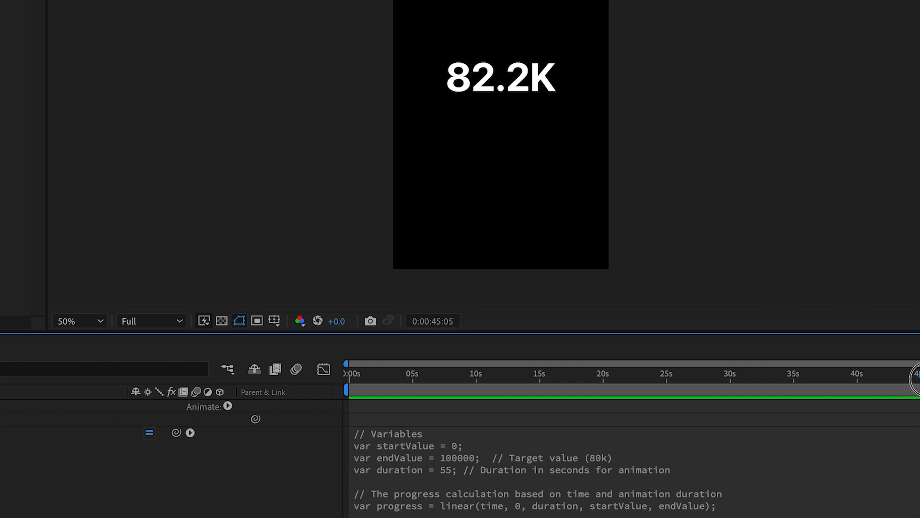